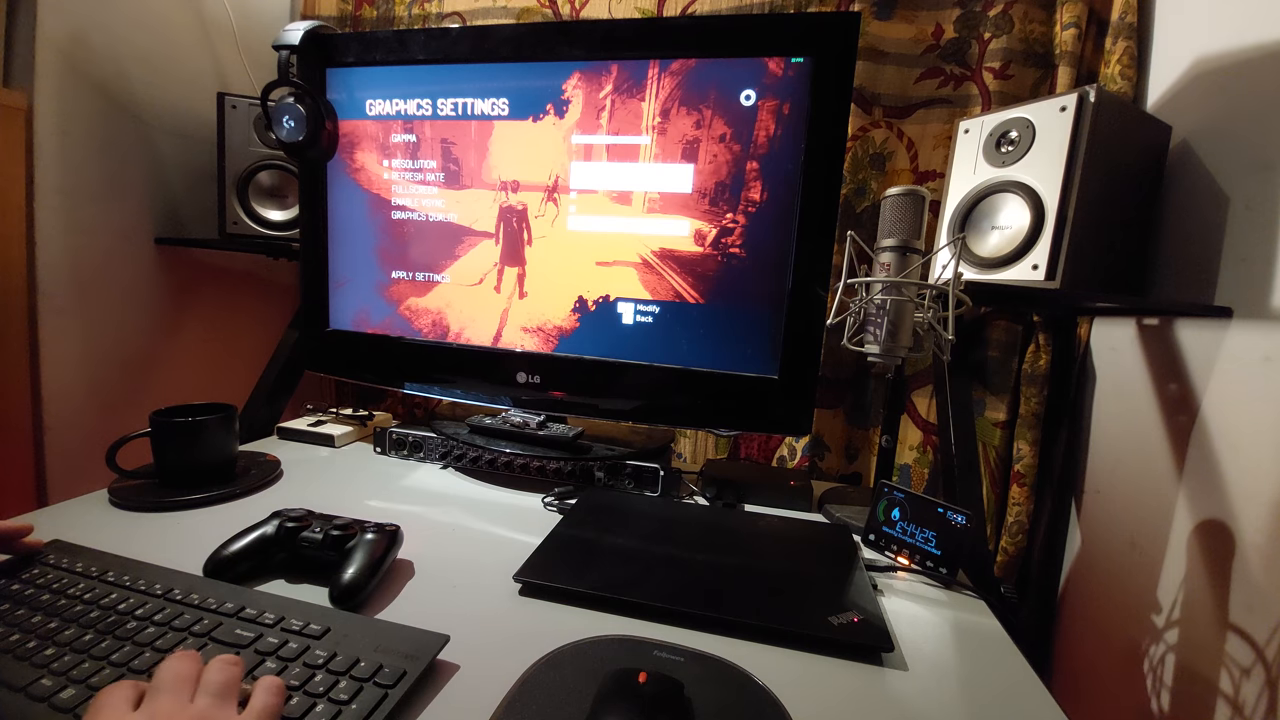
key(down)
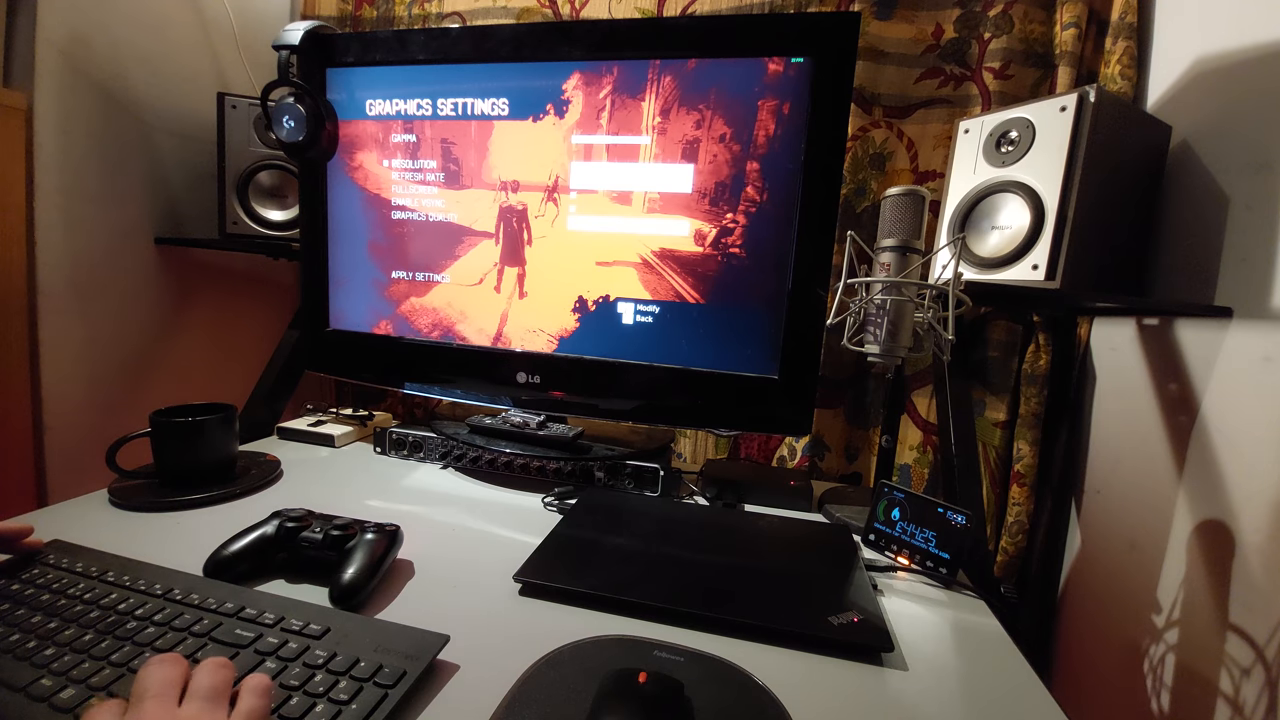
key(down)
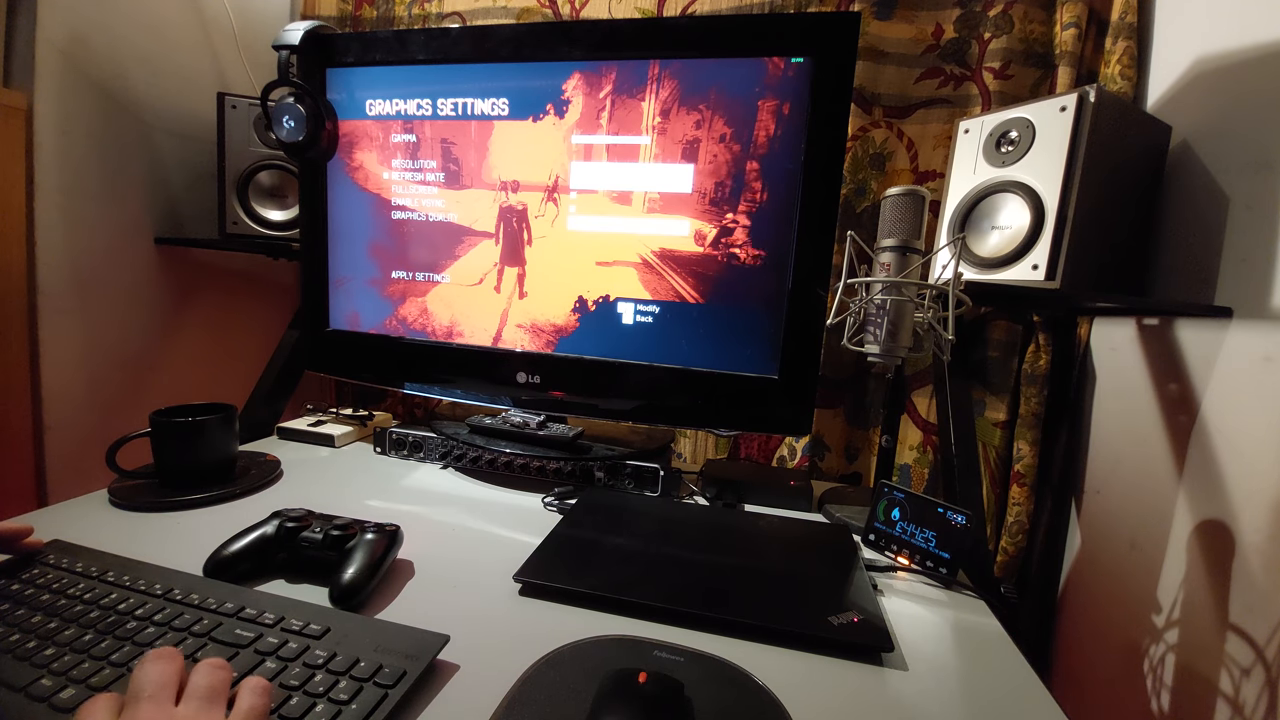